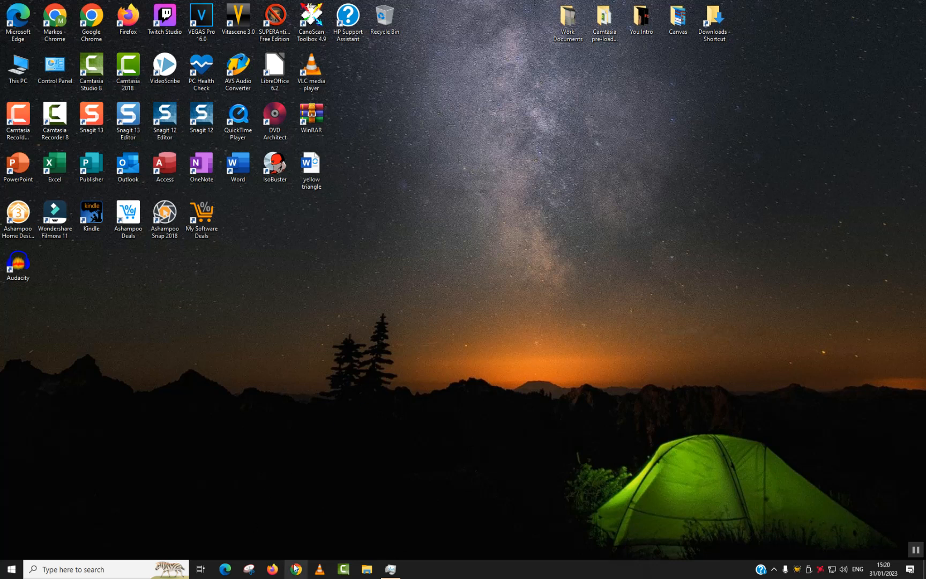
mouse_move(295, 569)
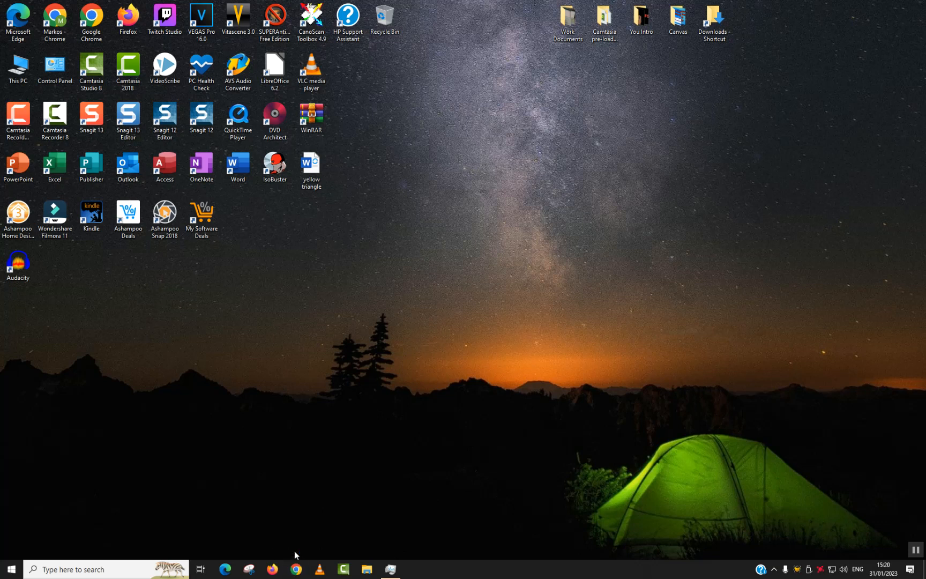
Step: Search 'virtualbox download' in Chrome and open the virtualbox.org Downloads result
click(296, 569)
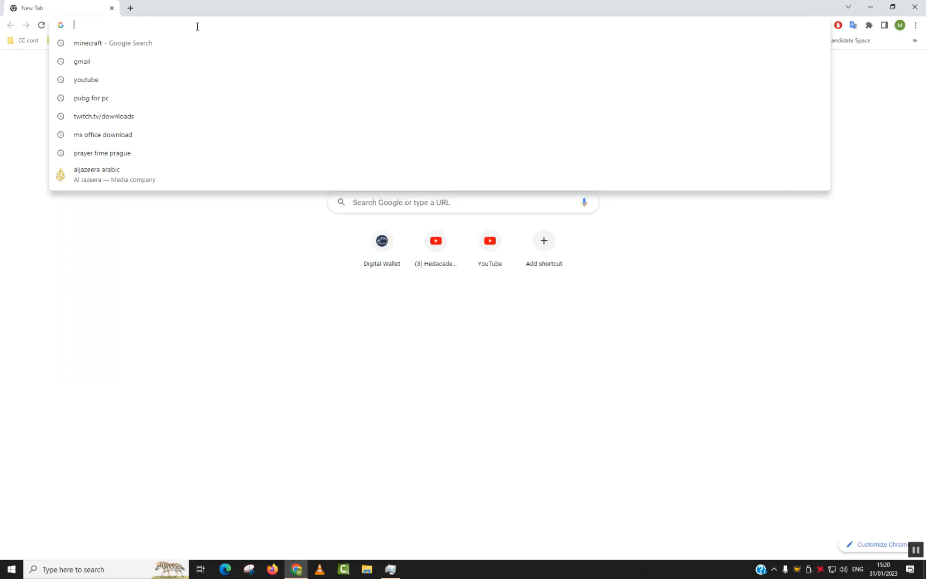
text(virtualbox download)
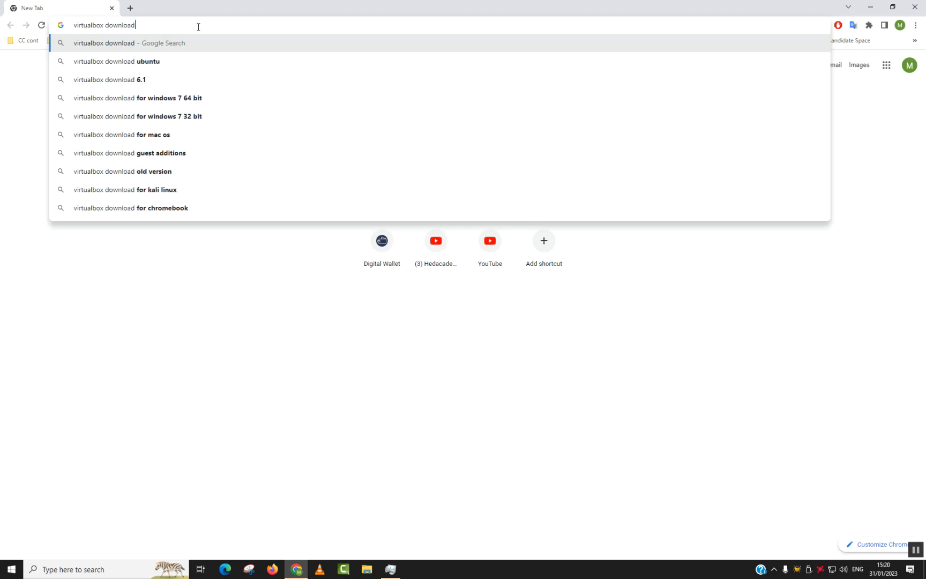
key(Backspace)
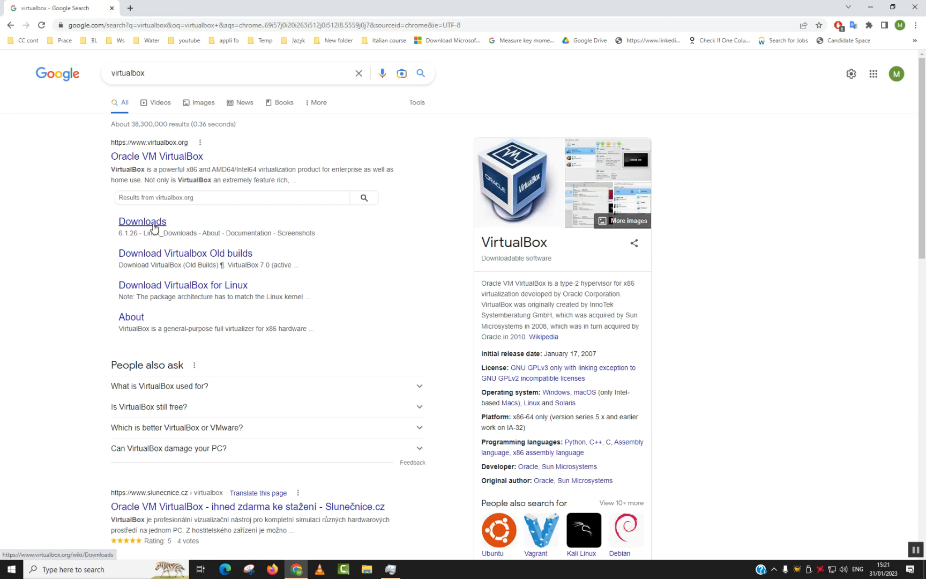
click(141, 221)
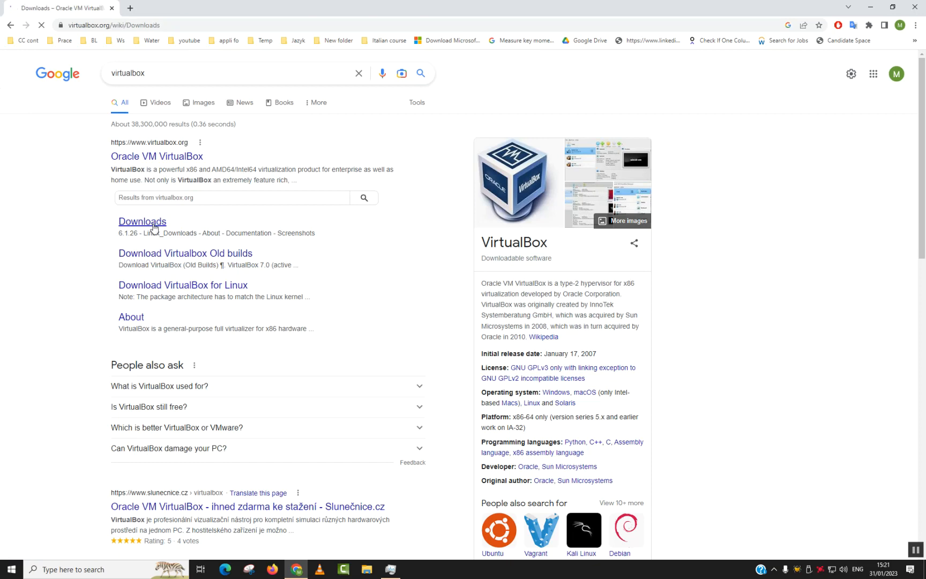
Step: Download the VirtualBox 7.0.6 Windows hosts package and run the installer from Chrome's download bar
click(142, 222)
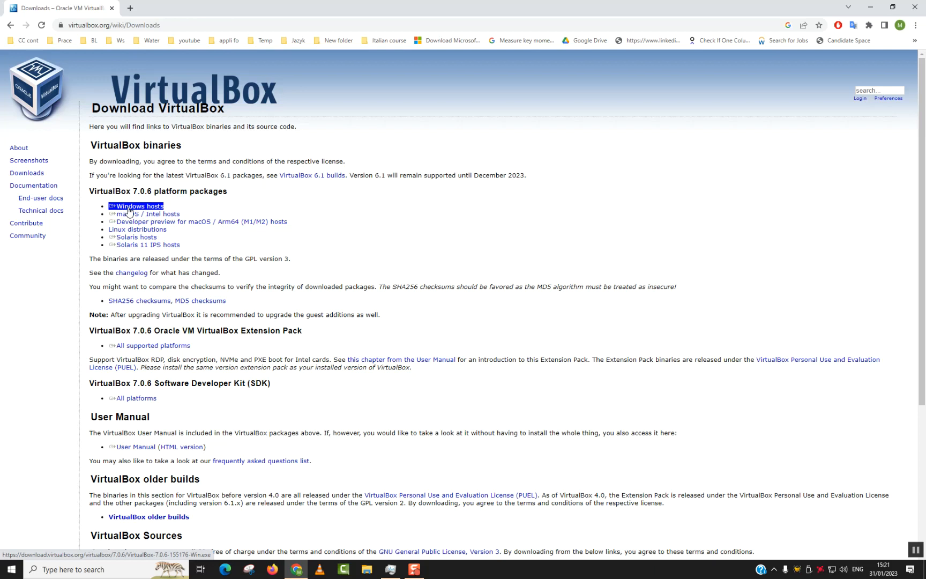
click(139, 206)
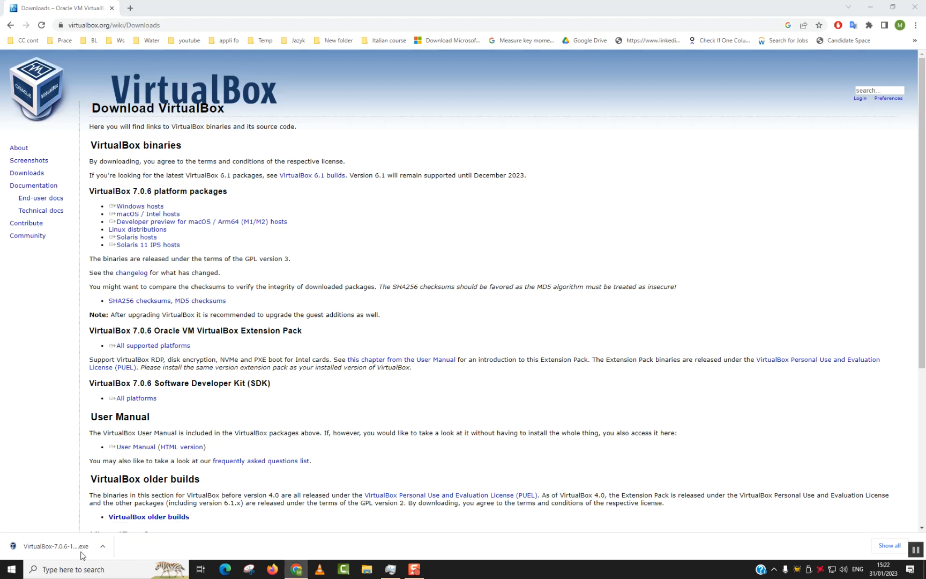
click(57, 546)
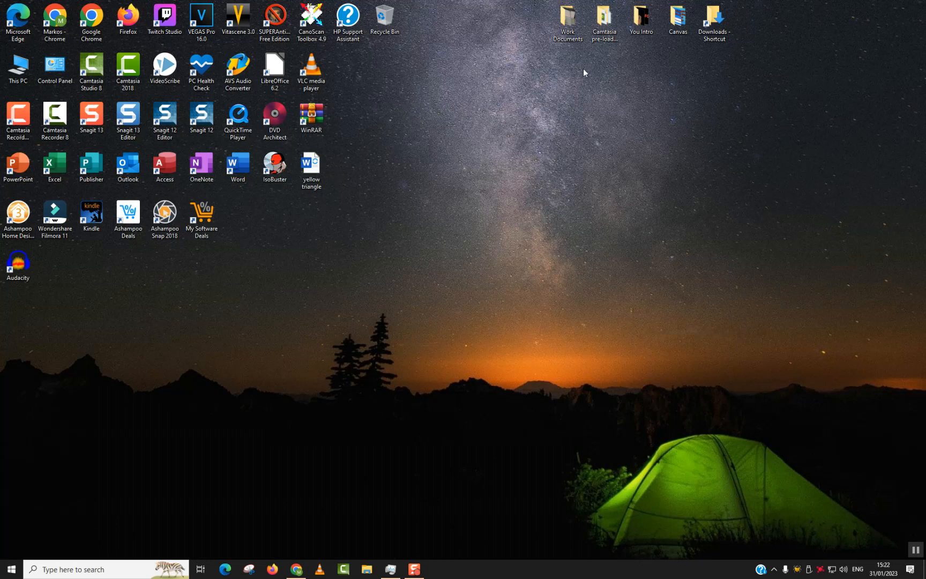
mouse_move(451, 174)
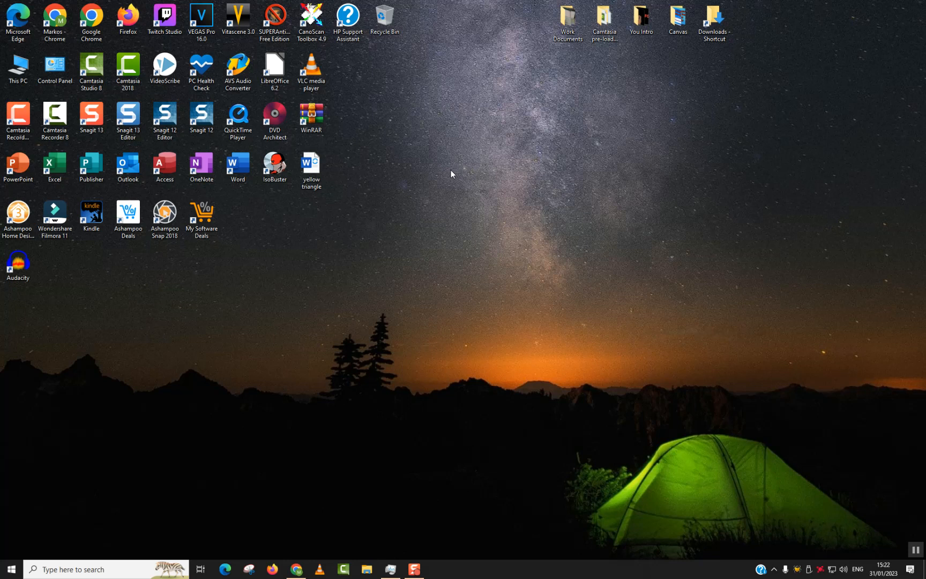
mouse_move(441, 105)
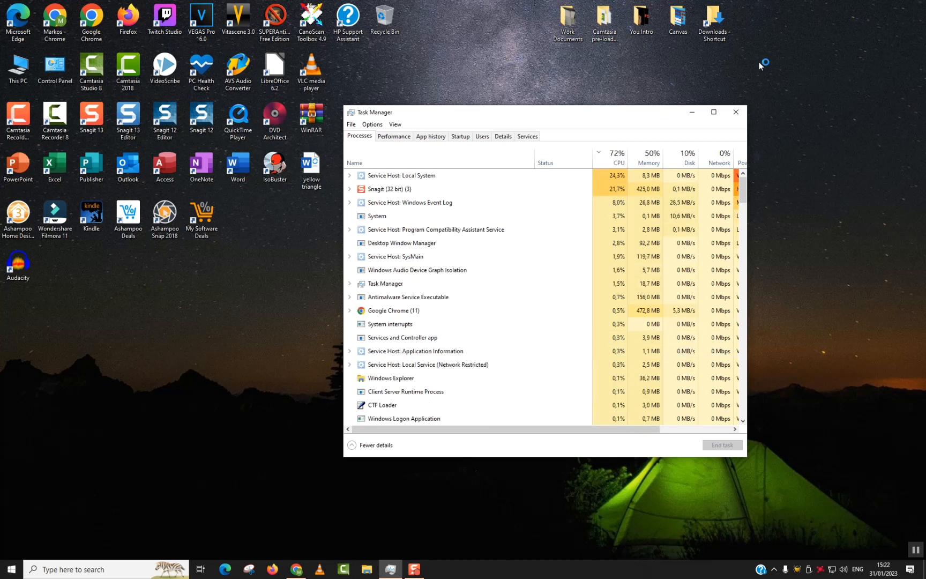
Step: Close Task Manager while waiting for the VirtualBox 7.0.6 Setup welcome screen
click(735, 112)
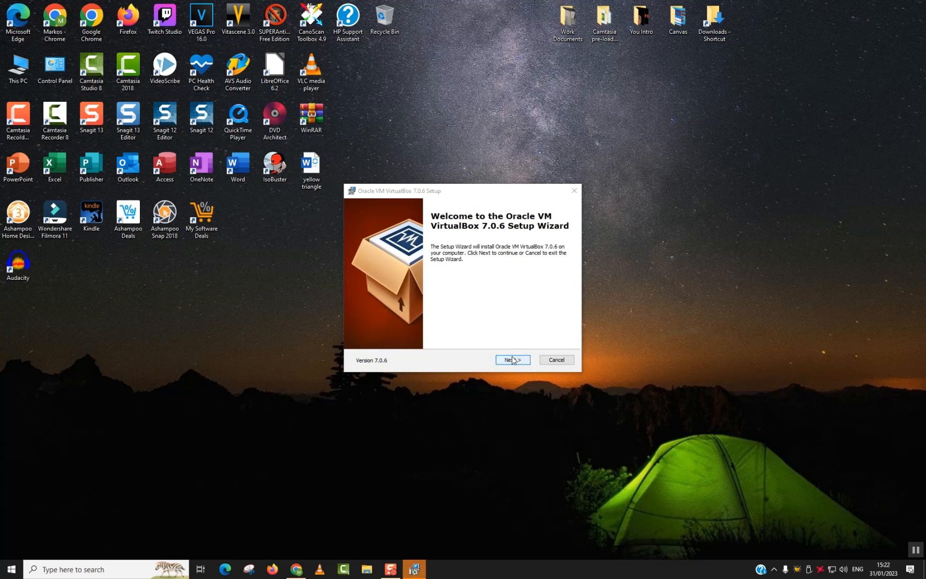
Step: Pass the welcome screen, keep the default install folder, and reach the Network Interfaces warning
click(512, 359)
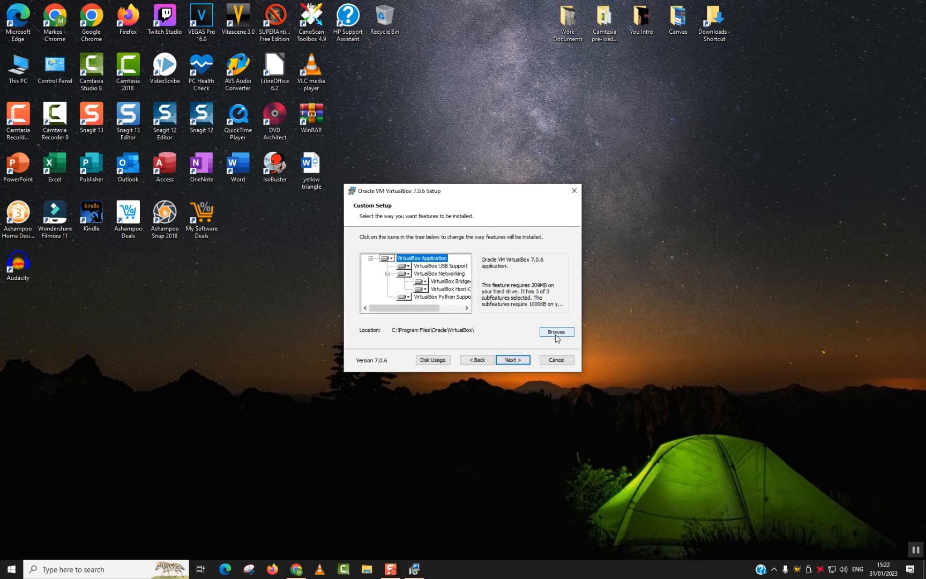
click(555, 331)
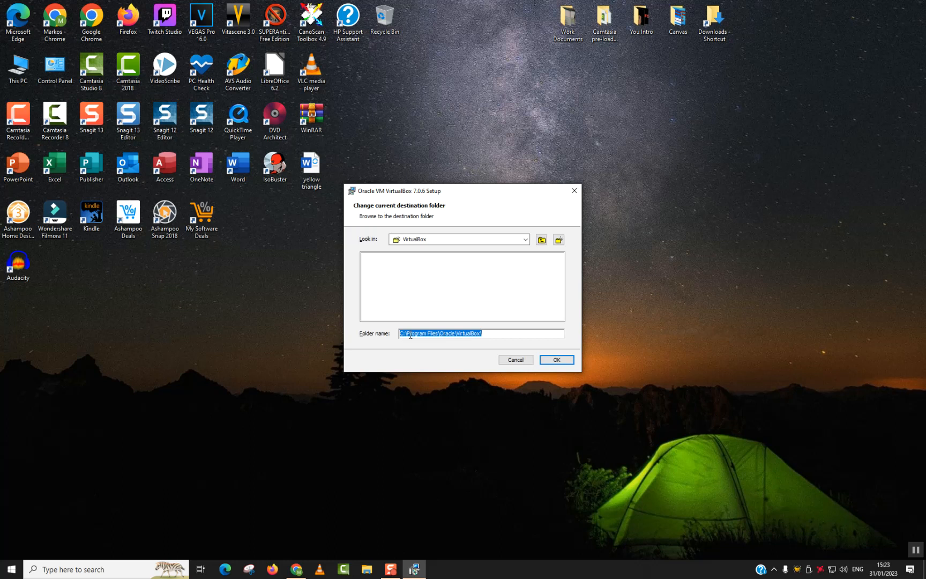
click(554, 359)
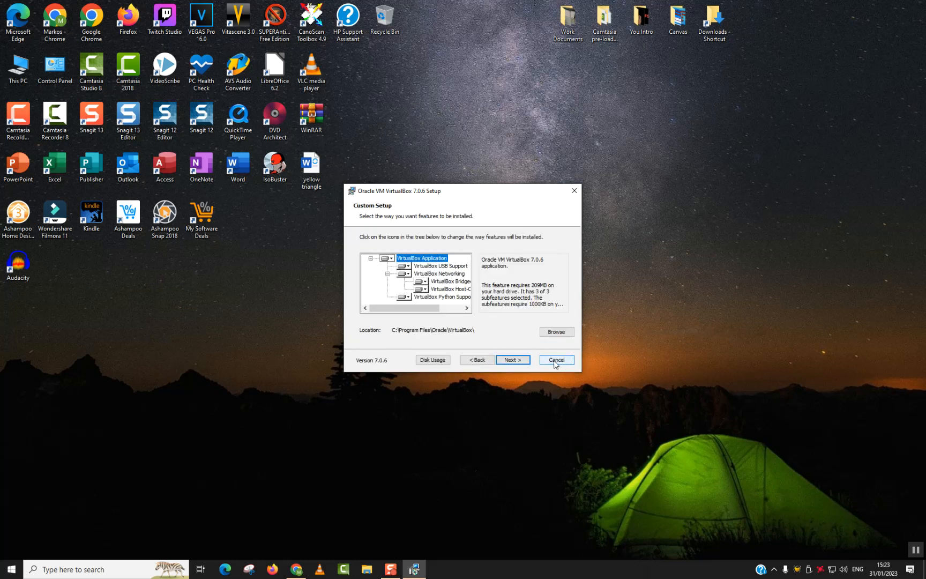
click(511, 360)
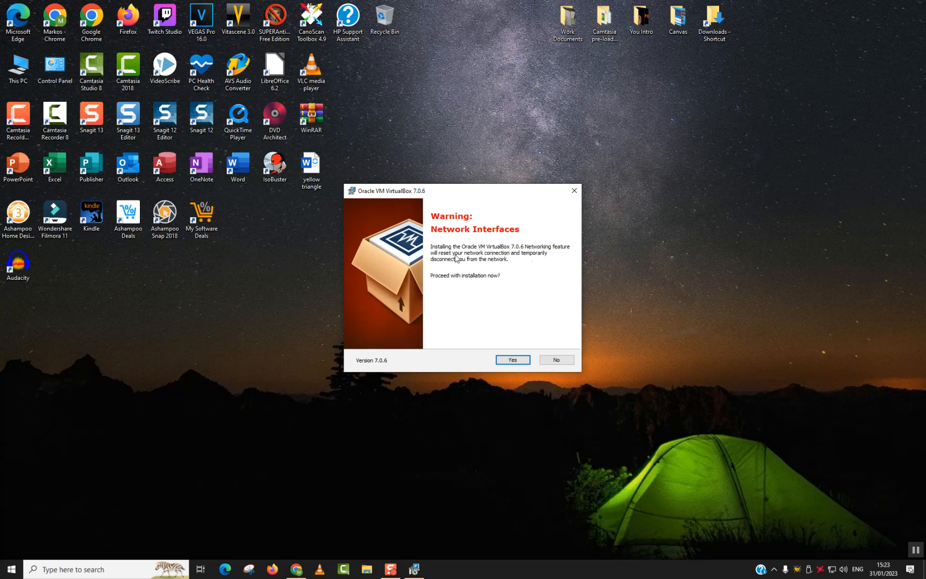
mouse_move(466, 270)
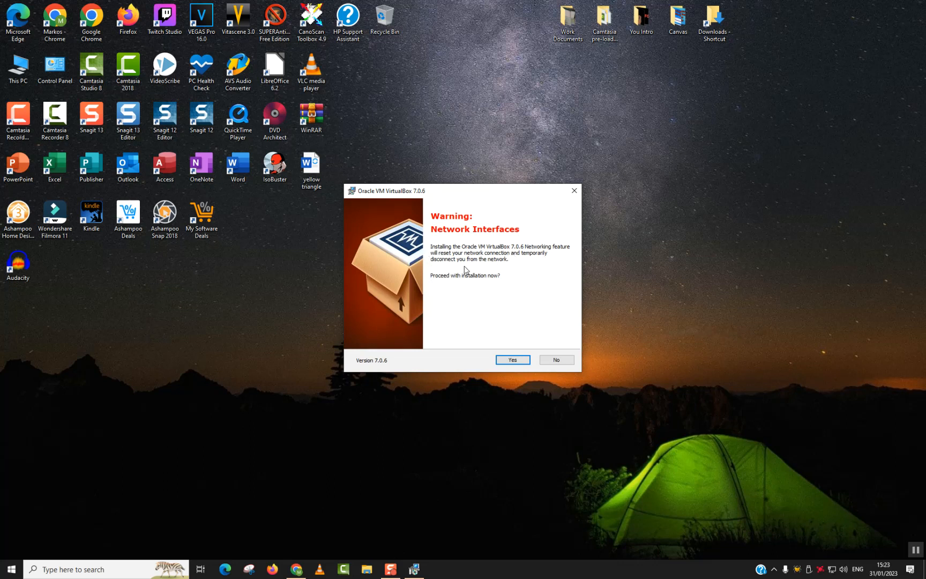
mouse_move(472, 294)
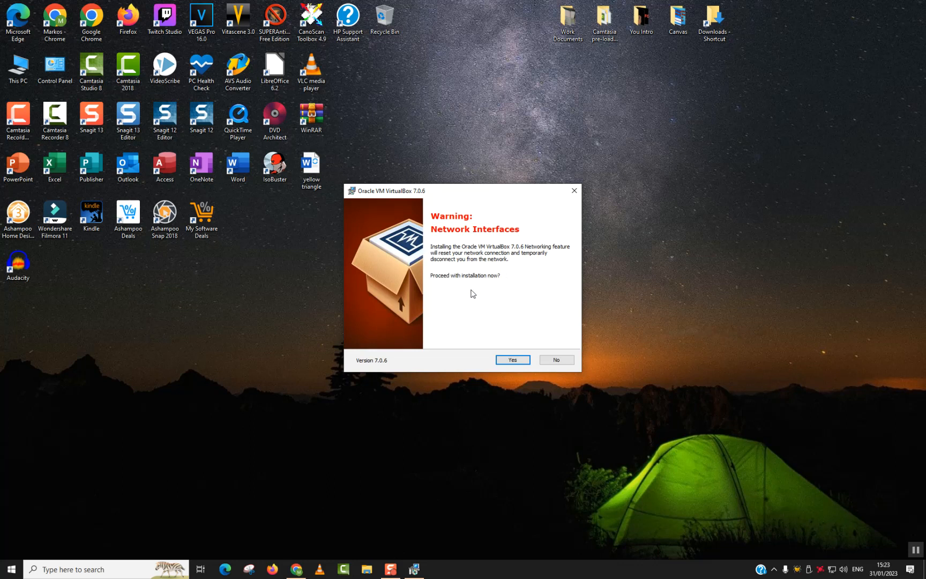
mouse_move(436, 290)
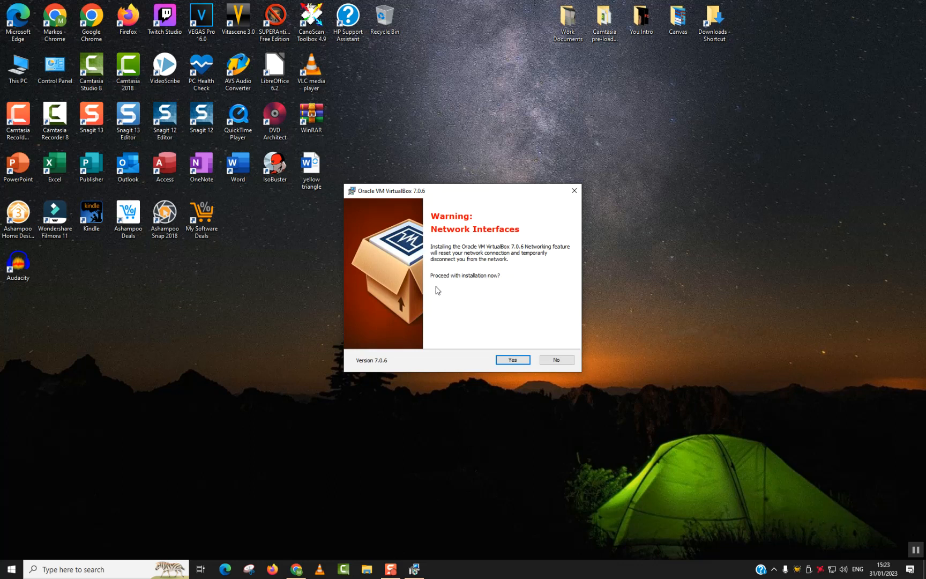
mouse_move(438, 288)
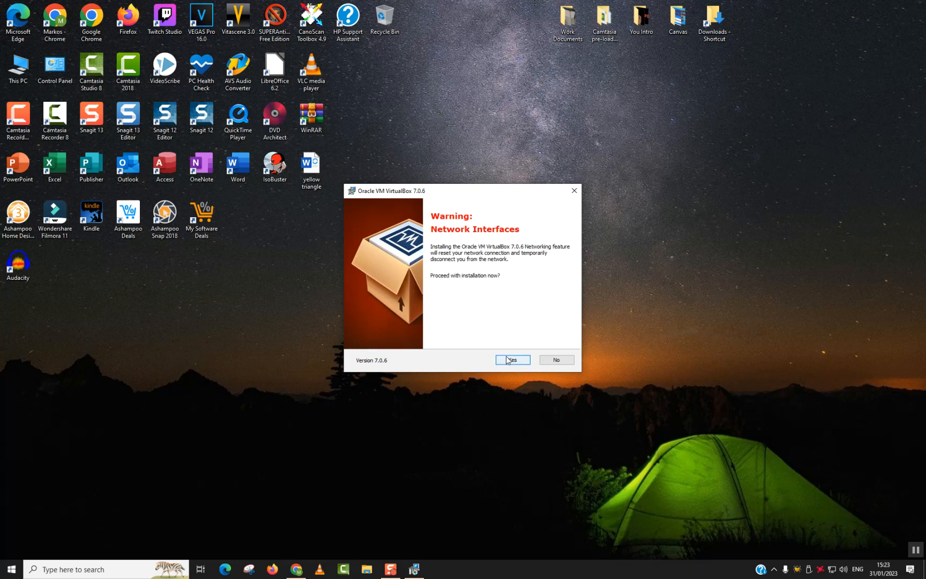
Step: Accept the Network Interfaces warning with Yes to reach Ready to Install
click(511, 360)
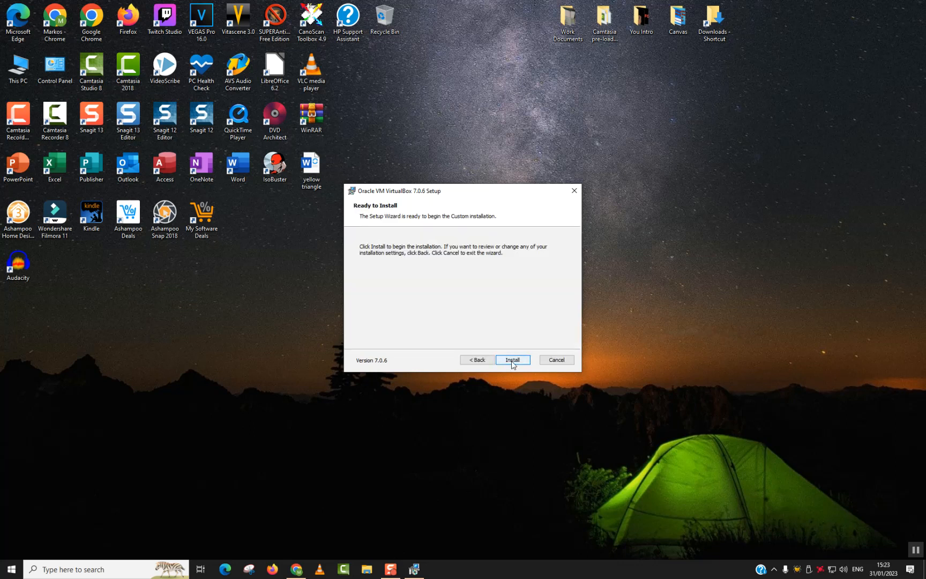
Step: Run the VirtualBox 7.0.6 install and exit the wizard once it reports completion
click(511, 360)
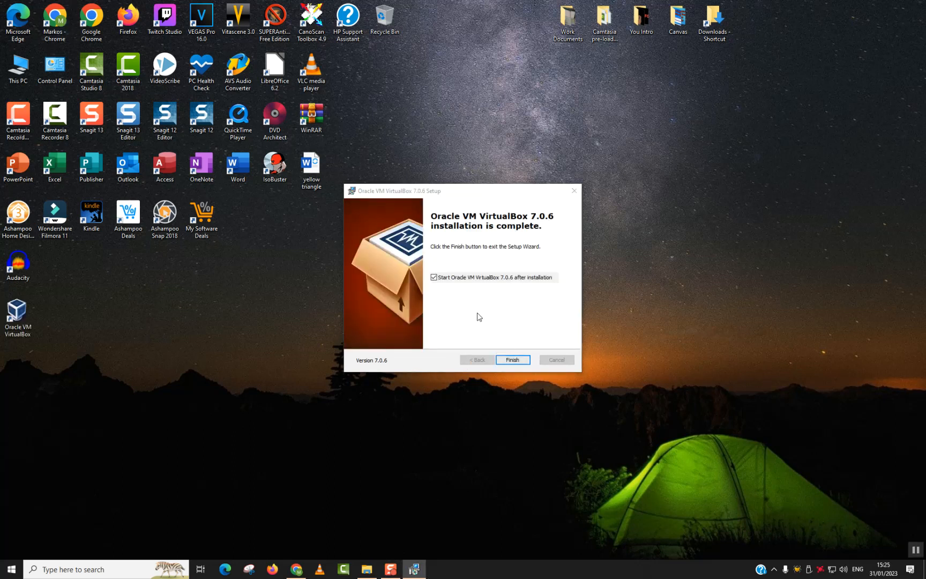
click(511, 359)
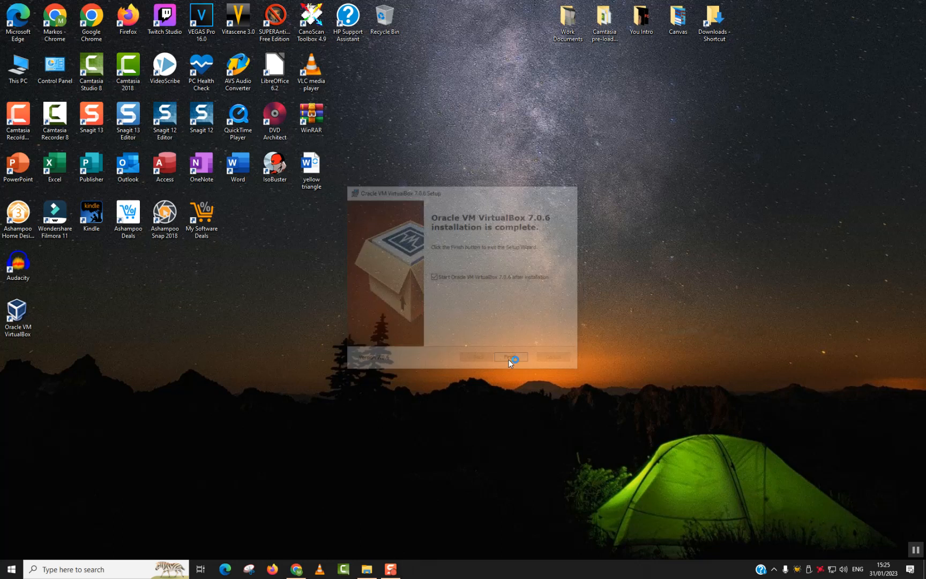
Step: Finish setup and place the Oracle VM VirtualBox shortcut beside My Software Deals
click(509, 357)
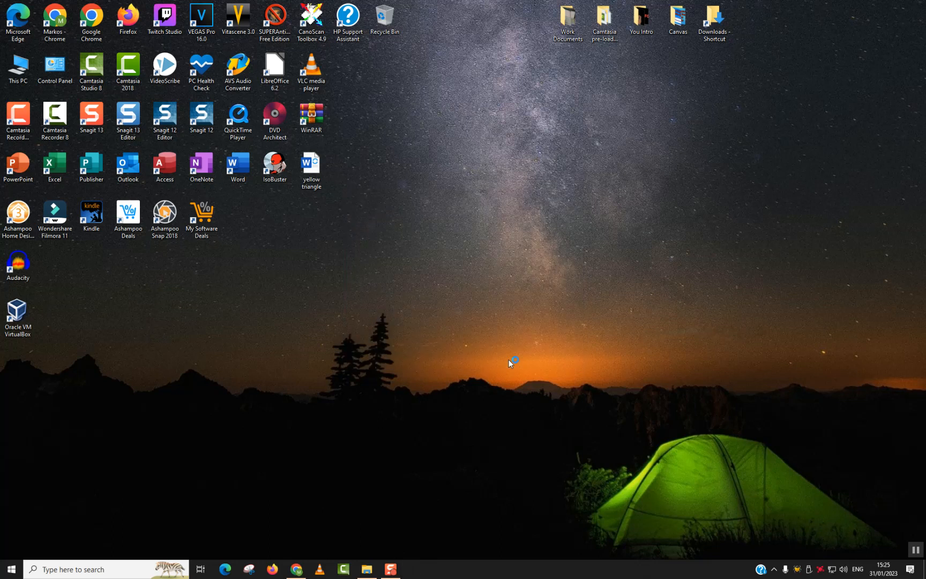
click(17, 313)
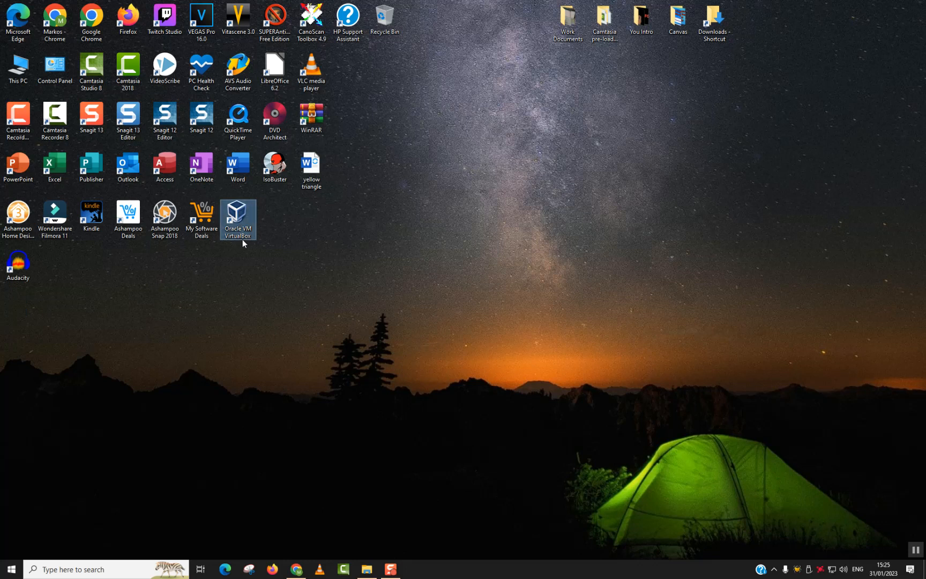
click(297, 297)
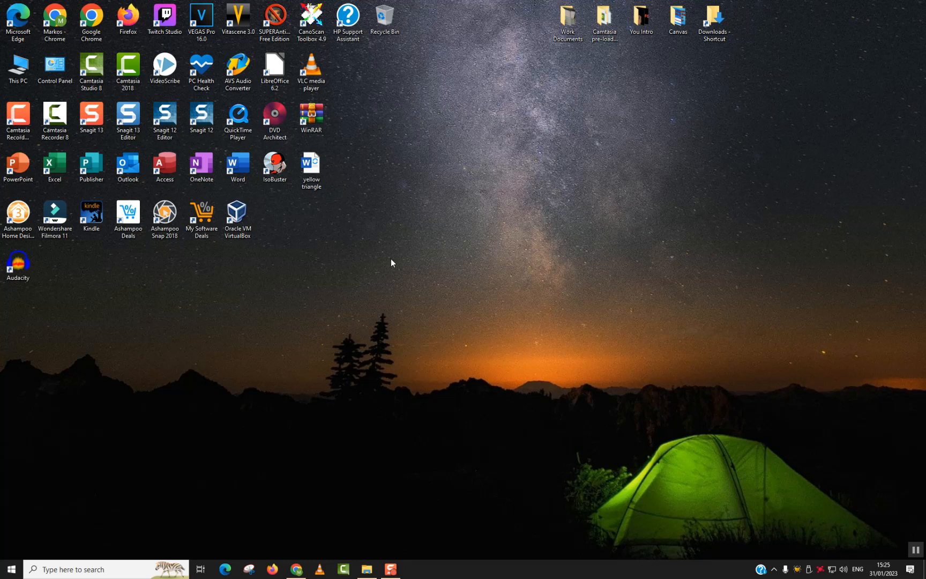
mouse_move(917, 549)
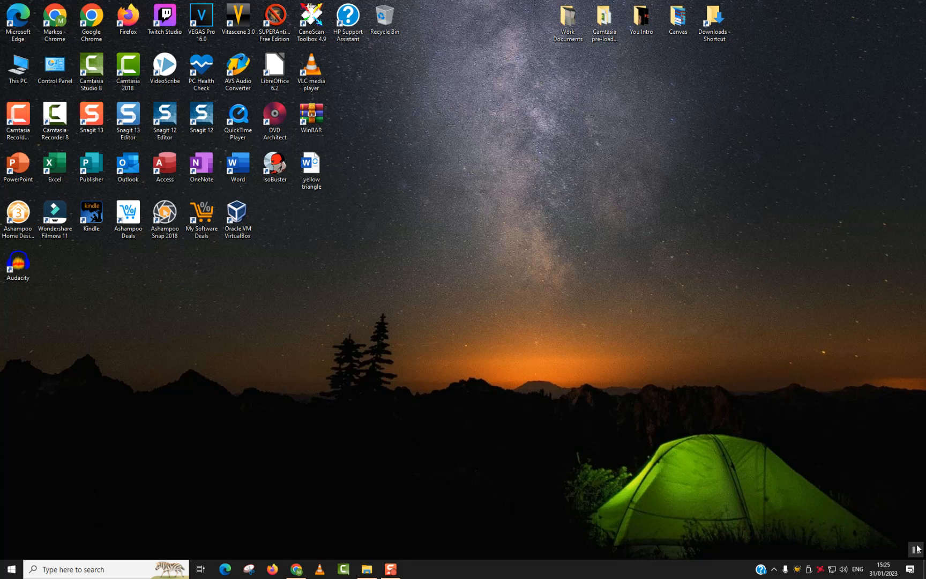
Step: Launch VirtualBox Manager, view Help > About confirming version 7.0.6, then browse the Help and Machine menus
double_click(237, 215)
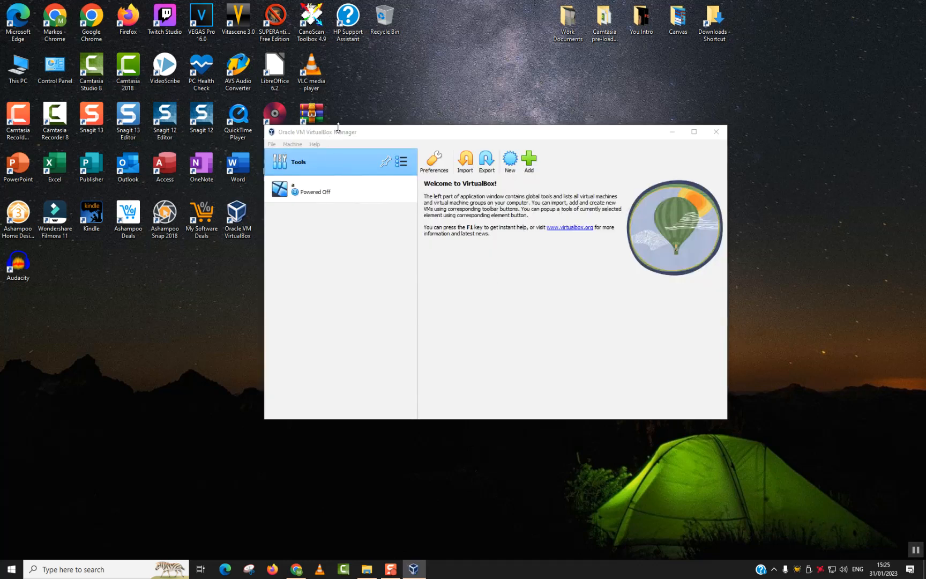
click(314, 144)
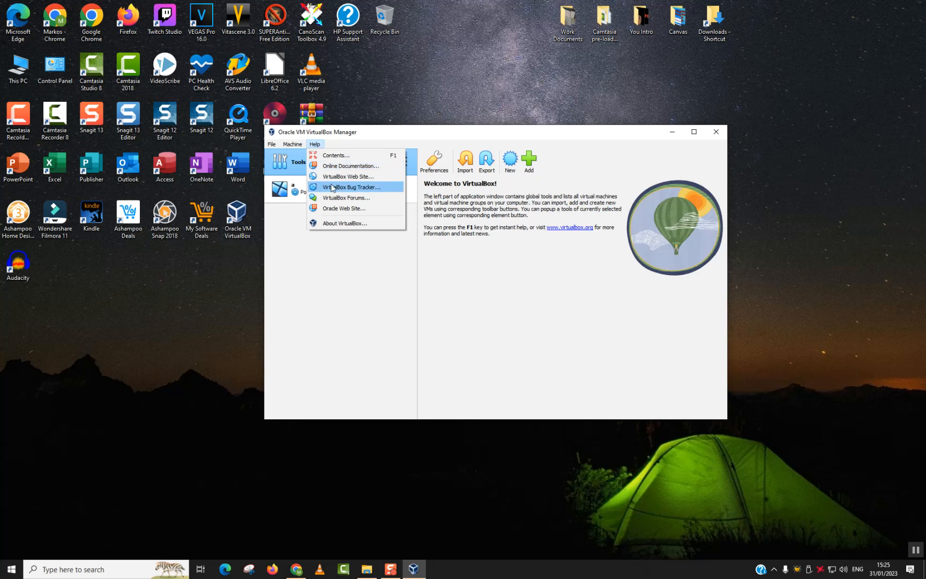
click(345, 222)
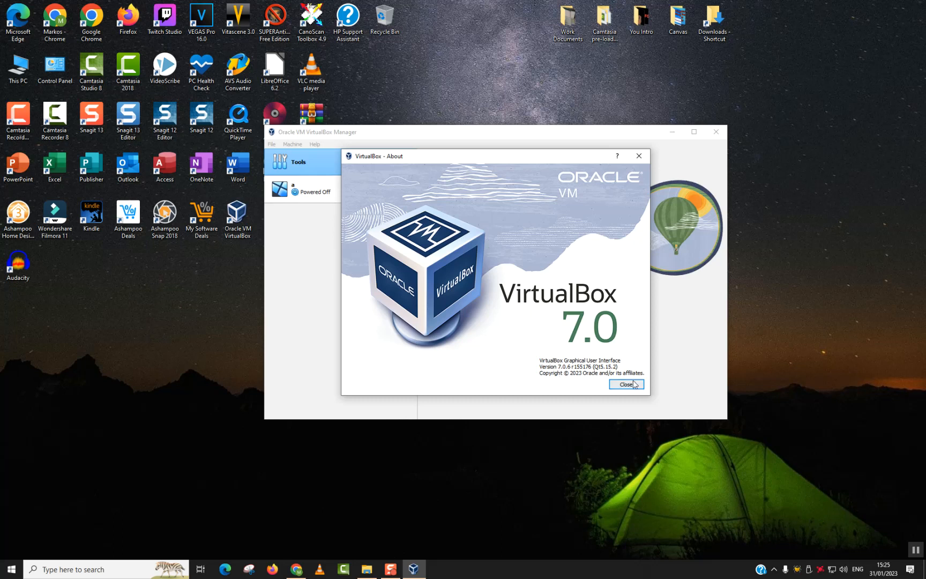
click(626, 384)
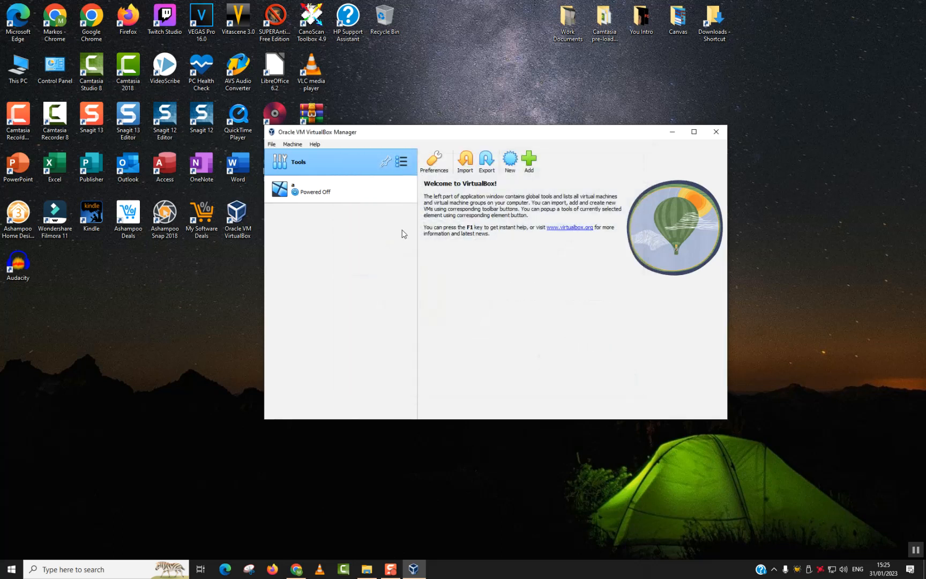
click(314, 144)
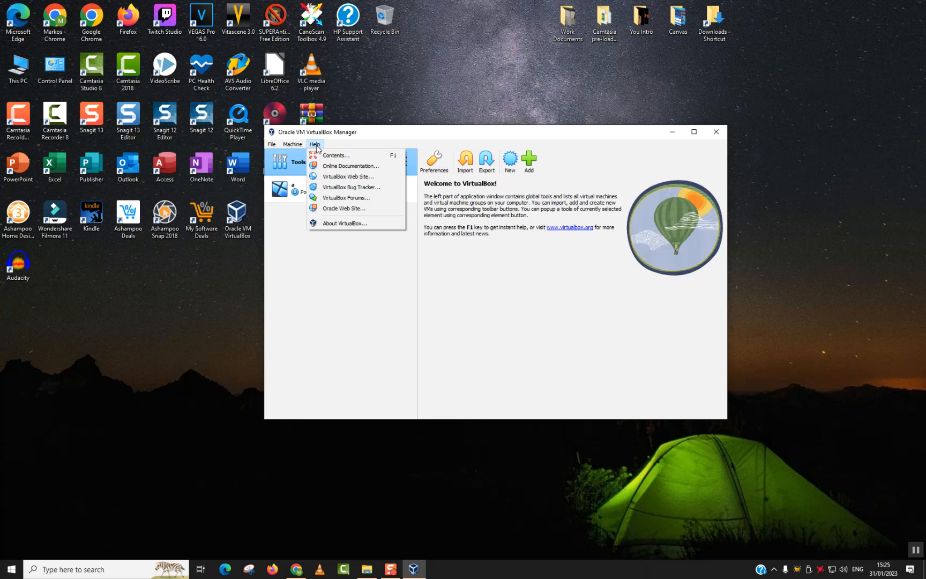
click(291, 144)
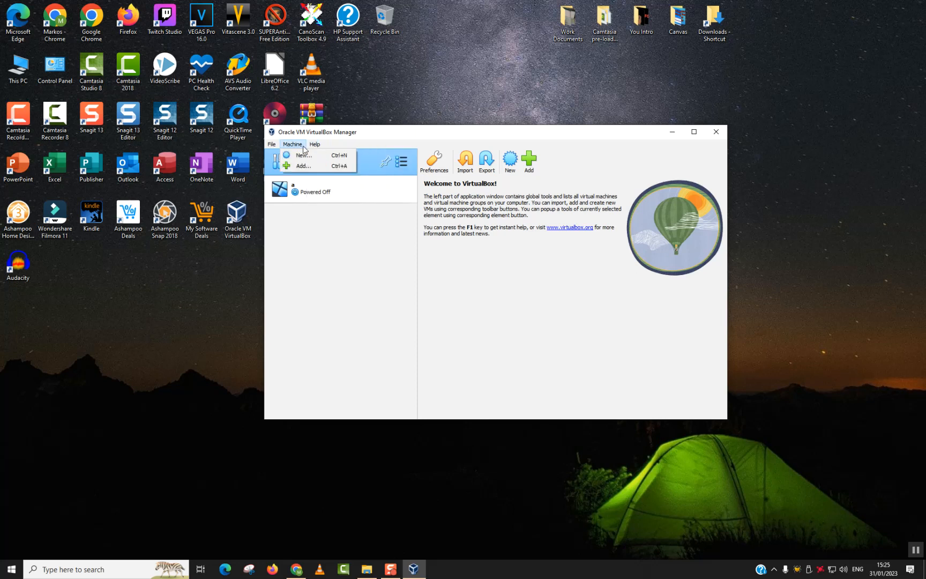